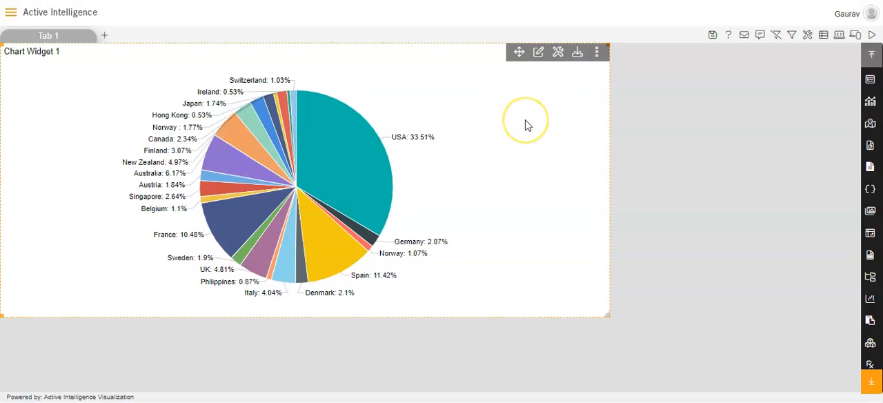
mouse_move(412, 113)
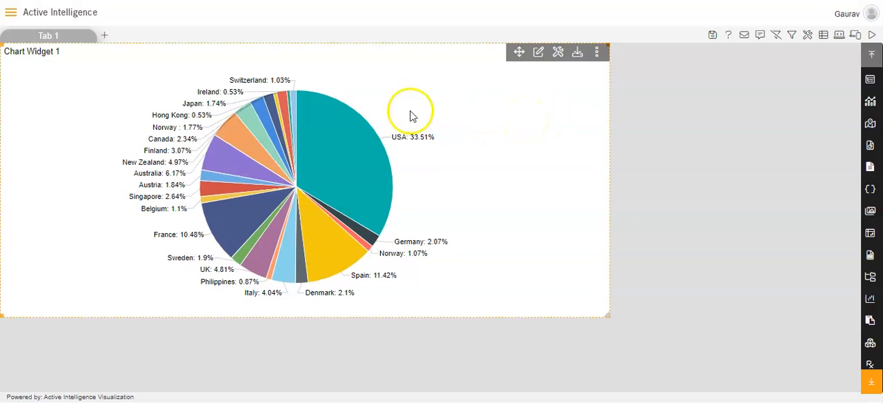
mouse_move(279, 214)
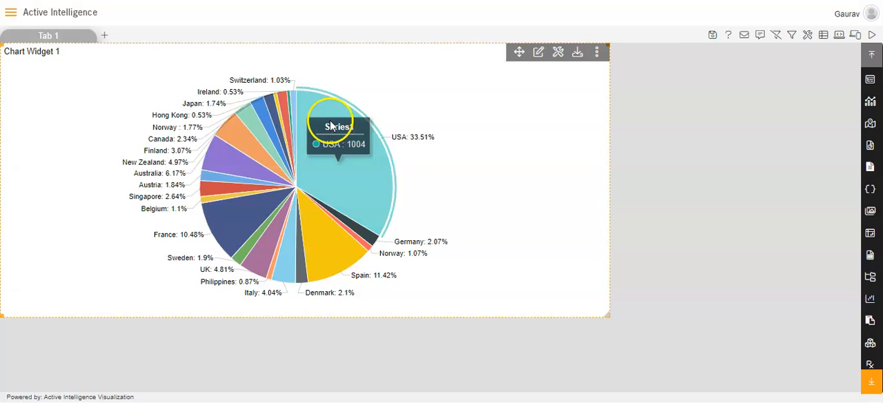
mouse_move(458, 141)
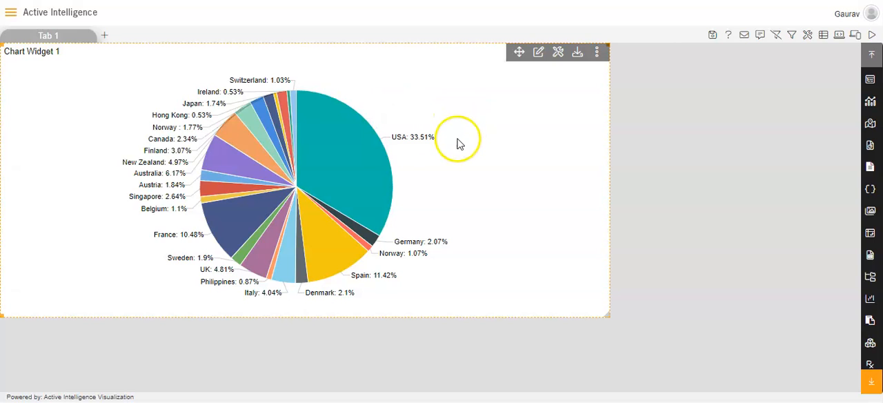
mouse_move(441, 165)
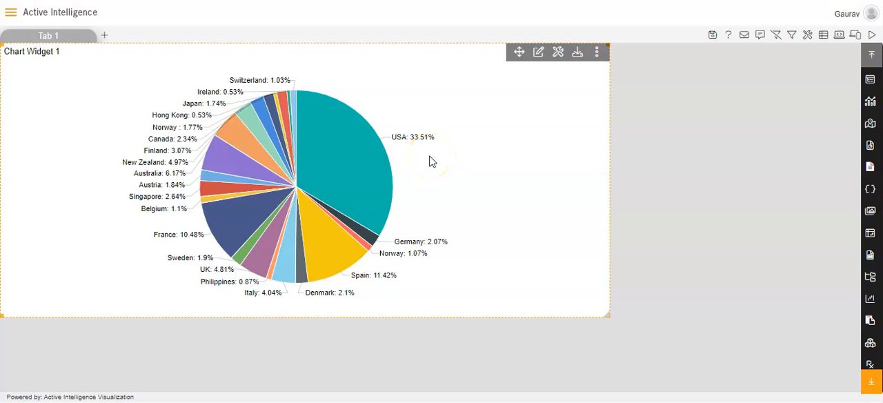
mouse_move(463, 123)
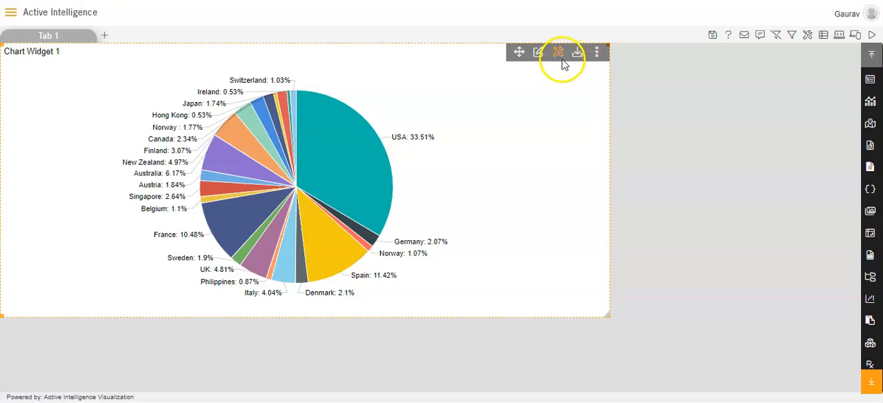
Enable Show Annotation Icon under Widget Icons Properties and save the widget settings.
left_click(558, 53)
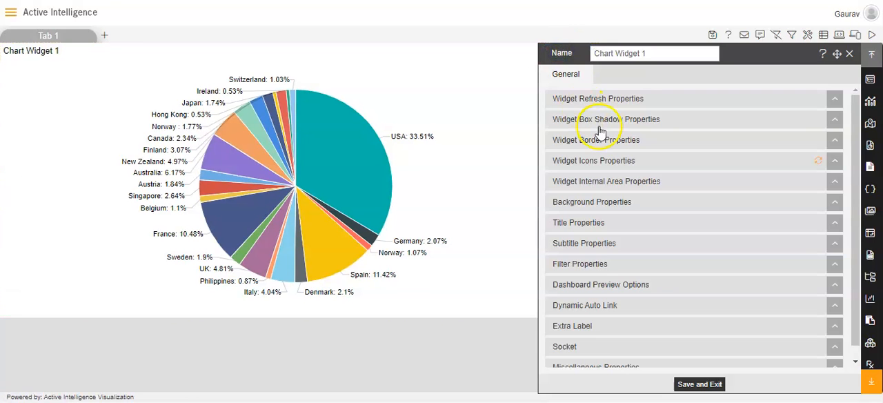
left_click(594, 160)
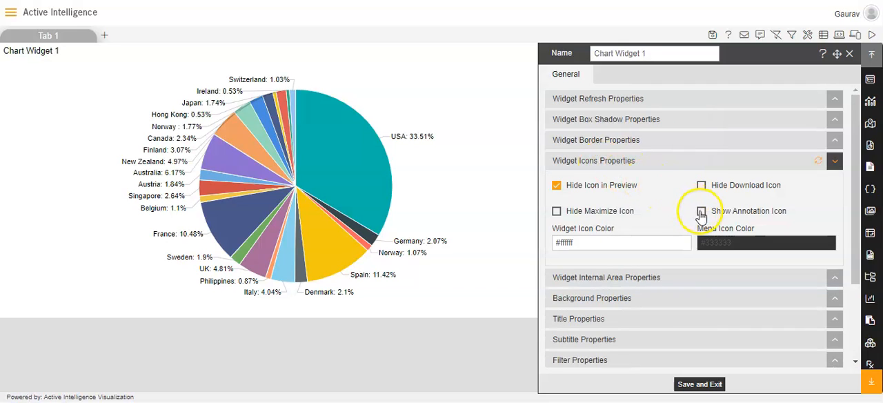
left_click(701, 211)
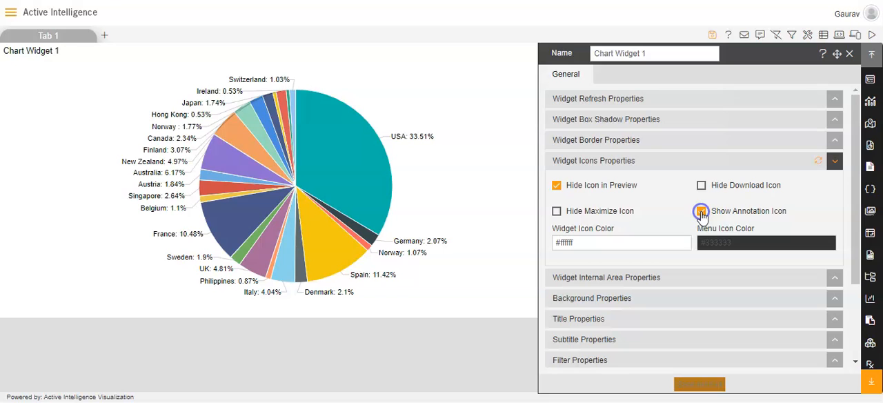
left_click(702, 210)
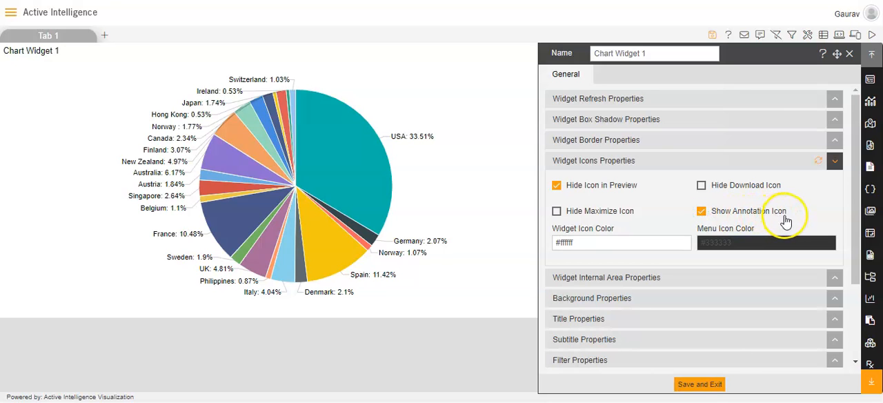
left_click(851, 53)
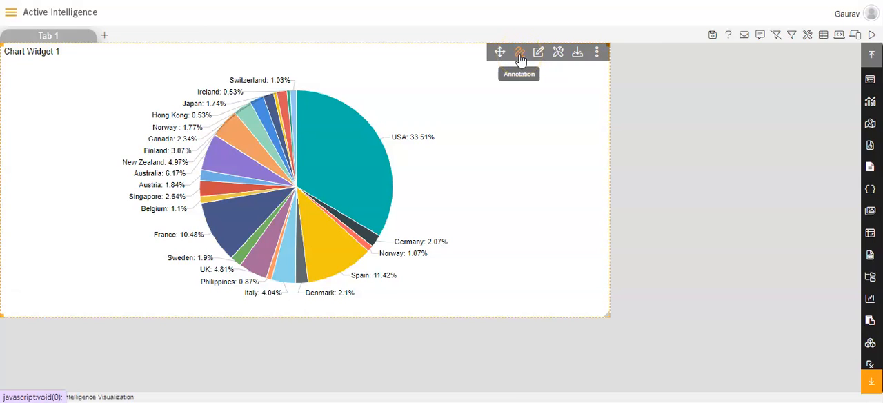
Start annotation mode and freehand-circle the USA 33.51% label on the pie chart.
left_click(519, 52)
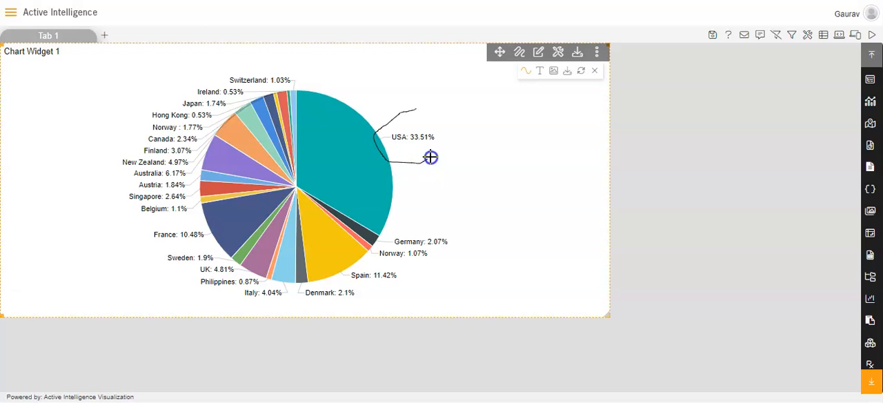
left_click_drag(430, 157, 417, 111)
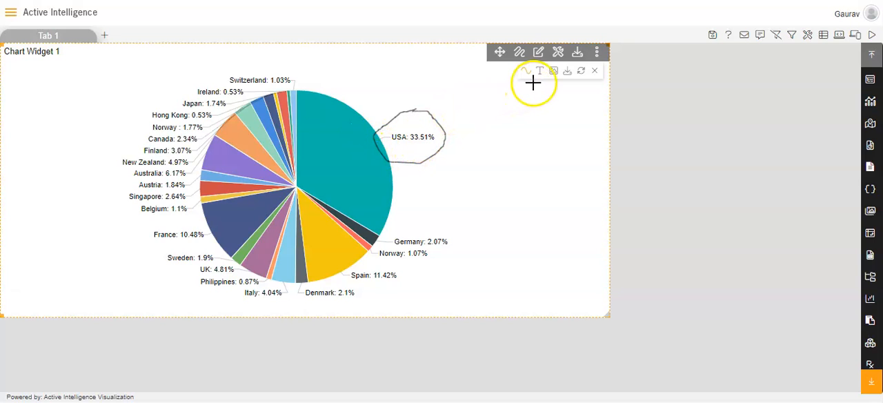
Add a text note 'verify sale in USA' and place it beside the circled USA label.
left_click(541, 71)
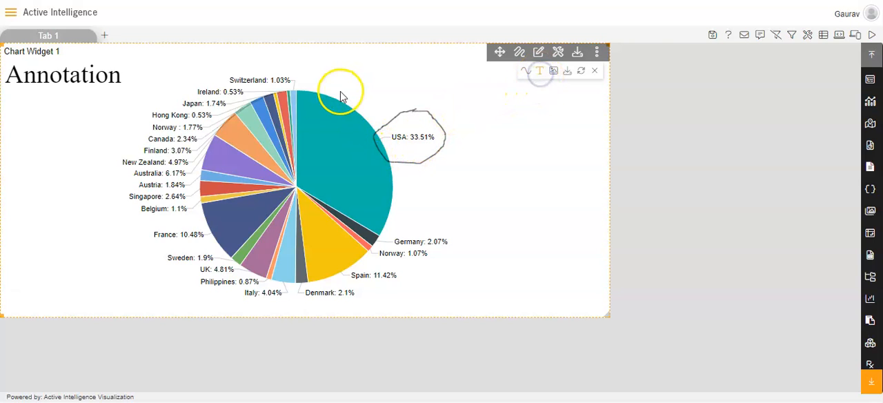
double_click(63, 74)
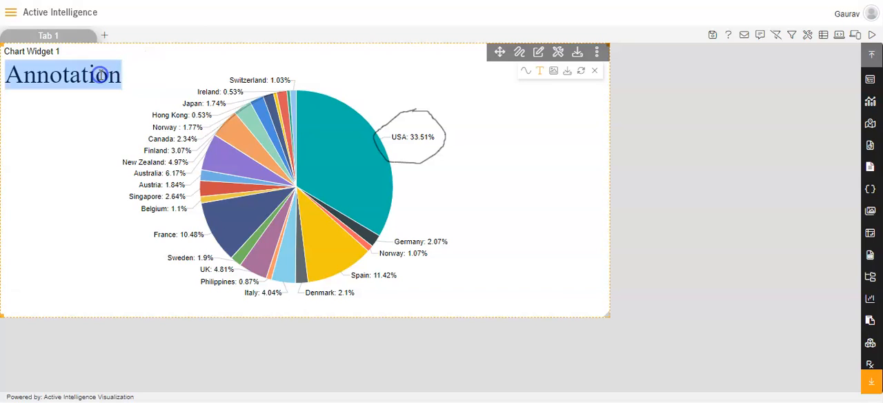
key("delete")
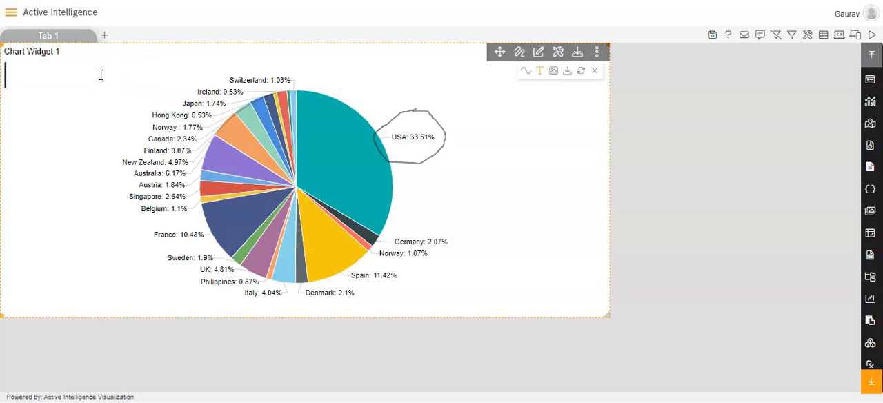
type("veri")
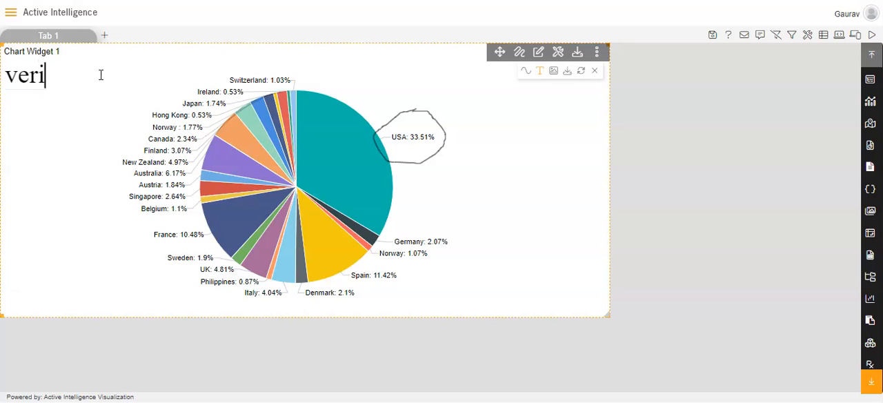
type("fy sal")
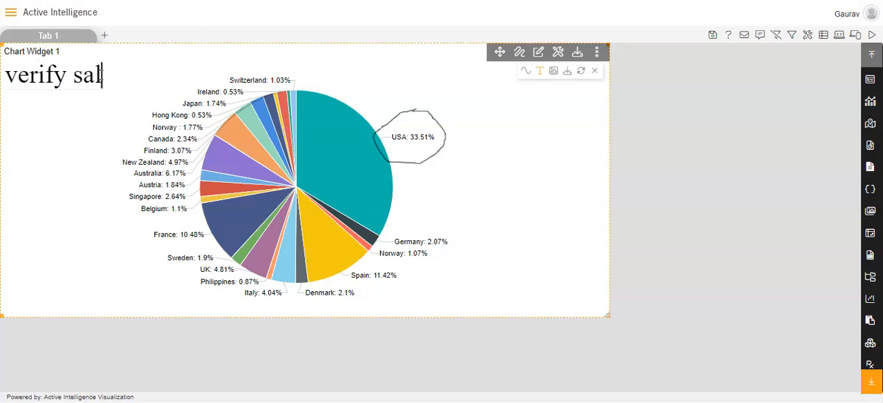
type("e in")
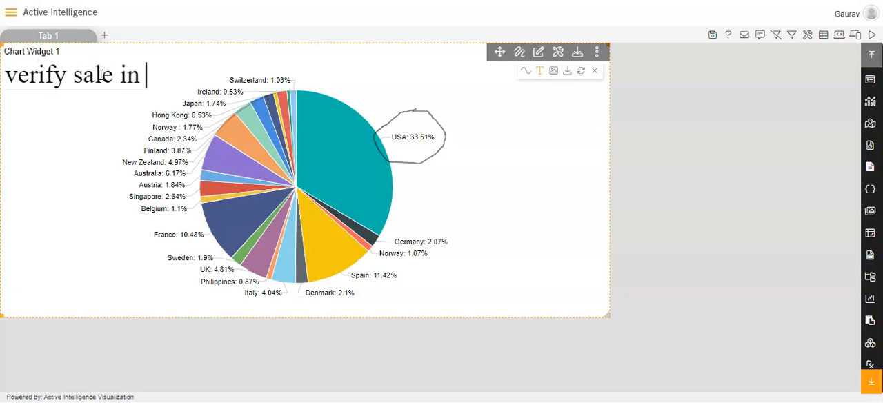
type("USA")
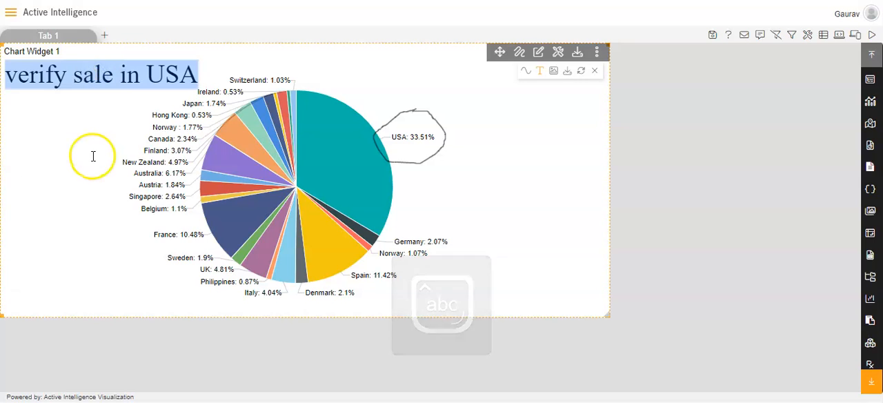
left_click(102, 74)
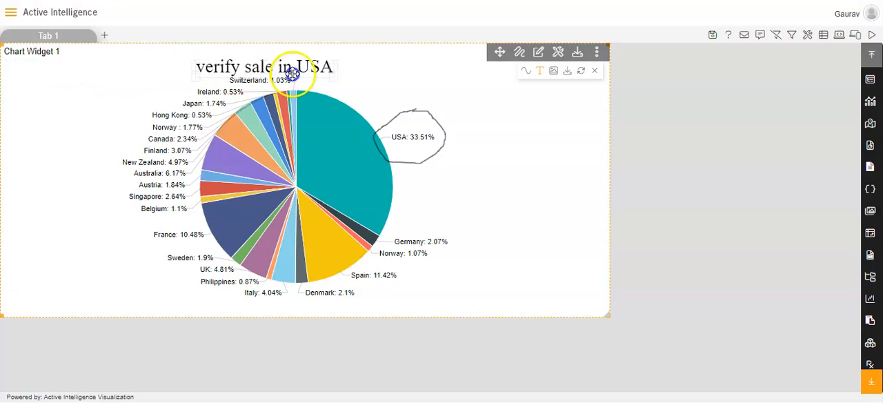
left_click_drag(290, 66, 455, 155)
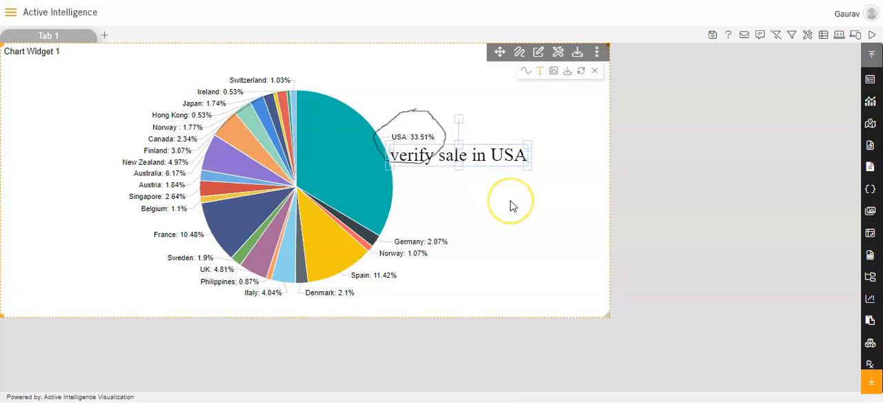
mouse_move(483, 174)
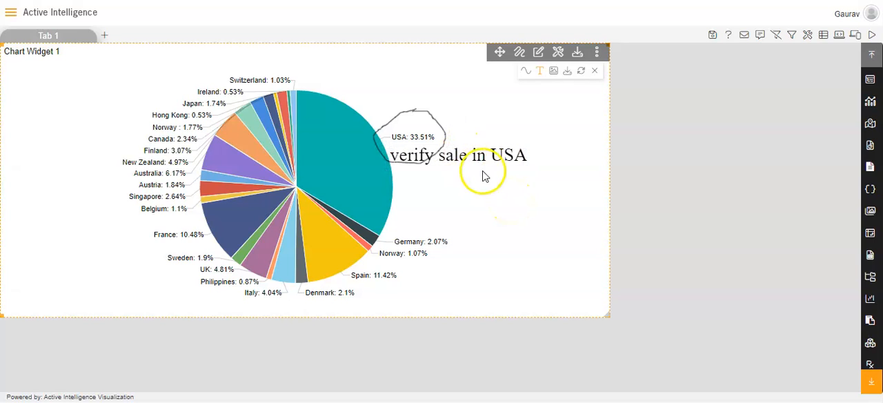
mouse_move(554, 72)
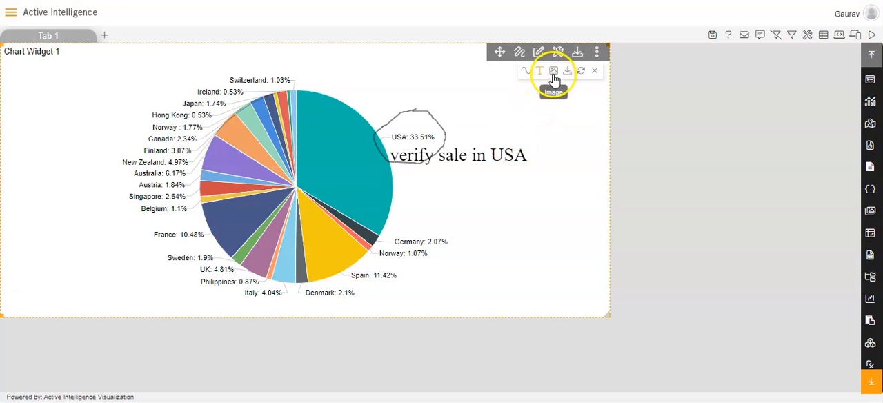
Insert the cartoon face image 1.png from the Images gallery beside the USA label.
left_click(555, 72)
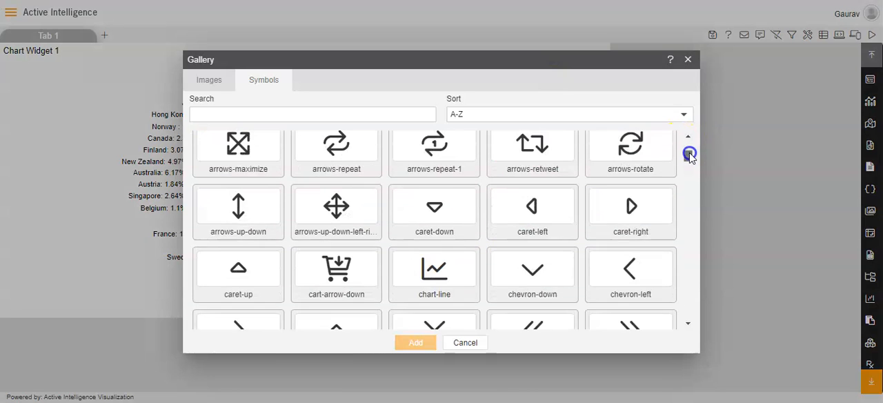
scroll("down", 3)
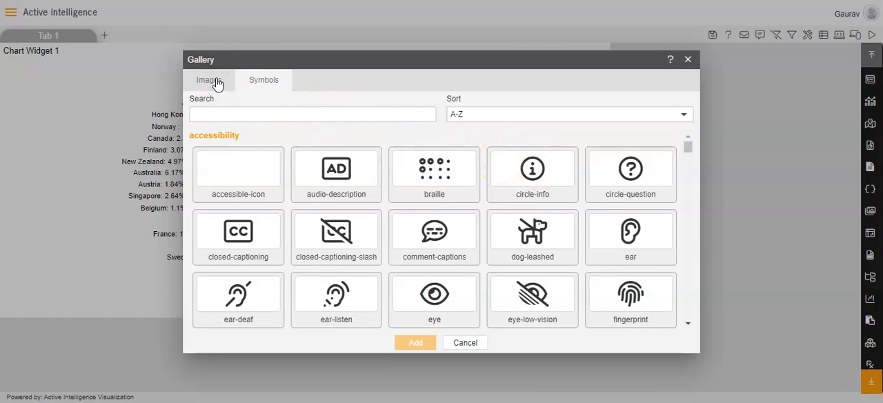
left_click(210, 80)
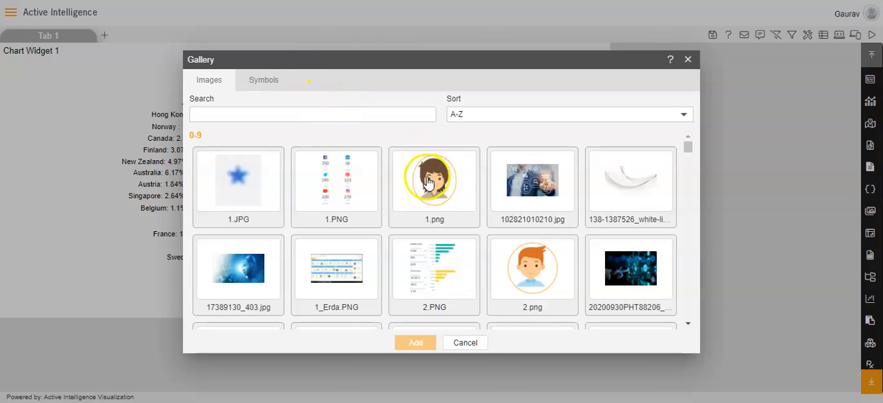
left_click(435, 179)
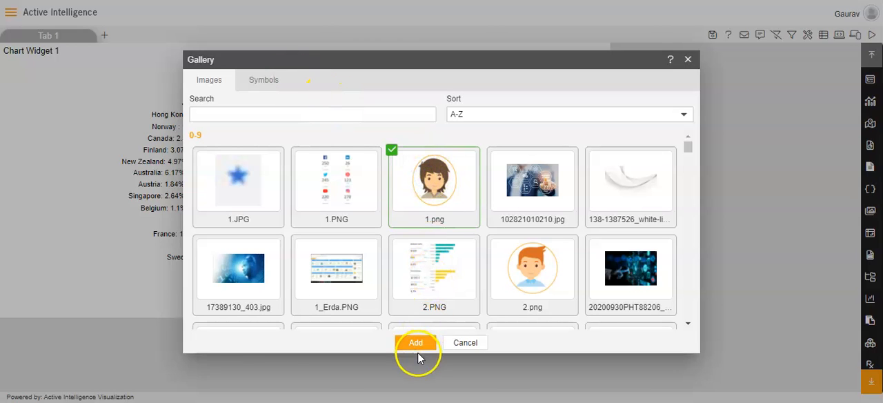
left_click(416, 342)
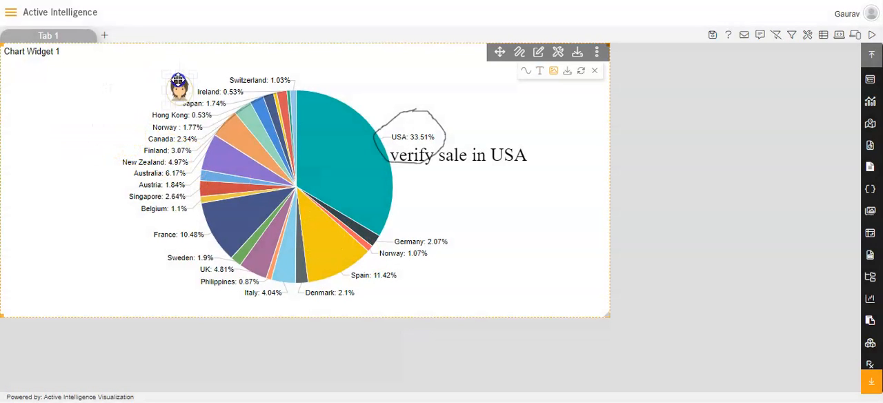
left_click_drag(178, 85, 449, 110)
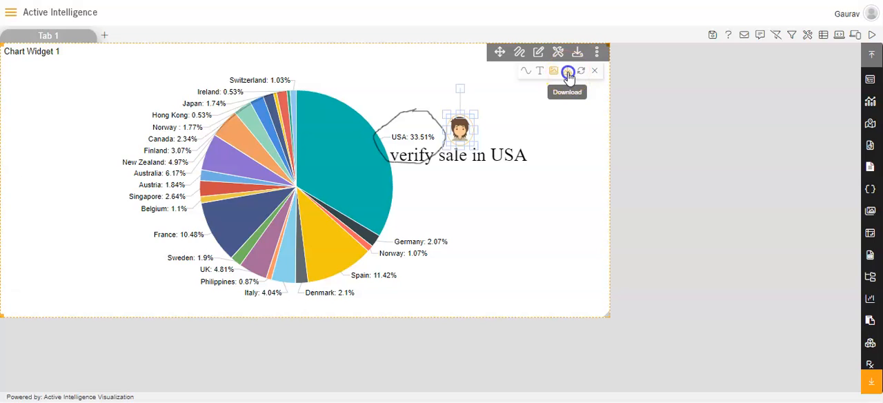
left_click(569, 72)
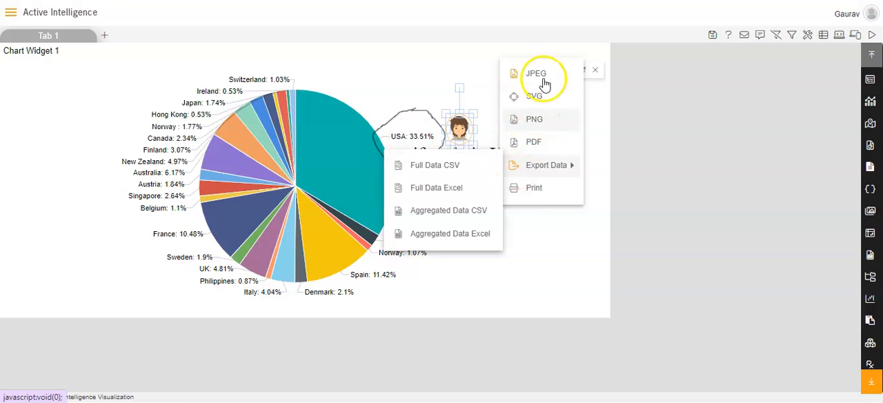
mouse_move(540, 141)
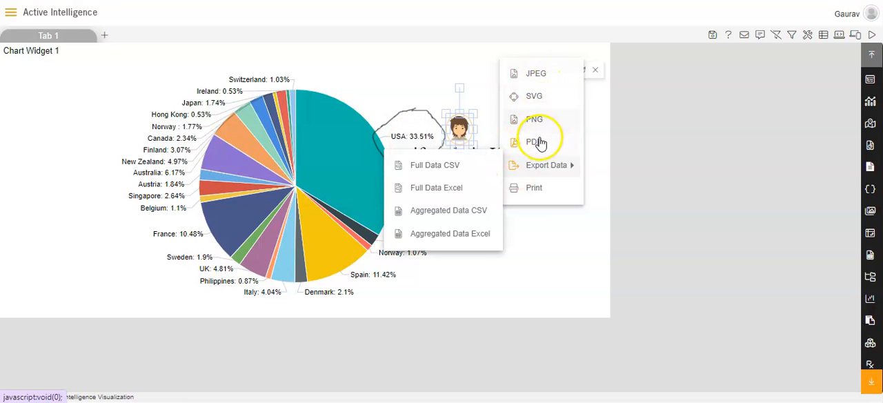
mouse_move(476, 164)
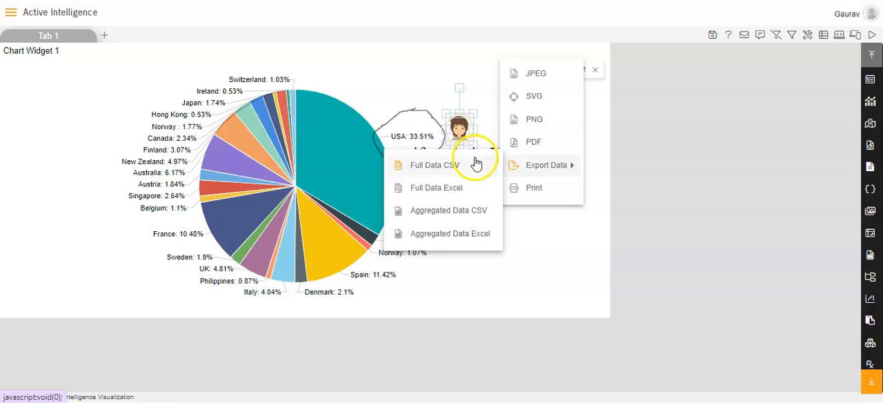
mouse_move(547, 166)
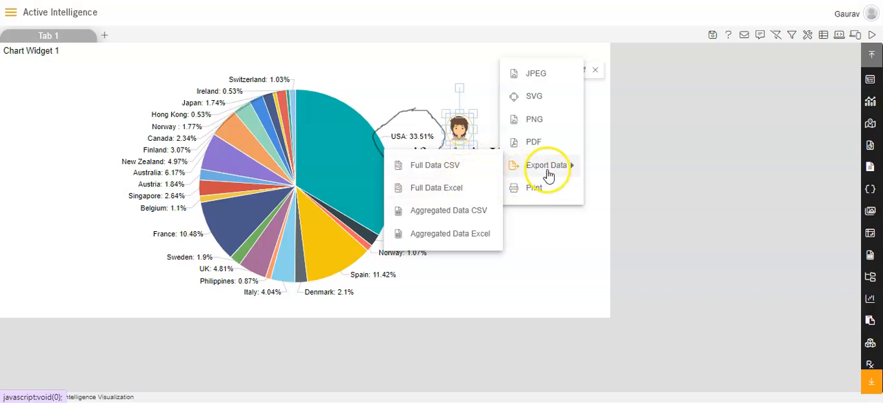
mouse_move(550, 166)
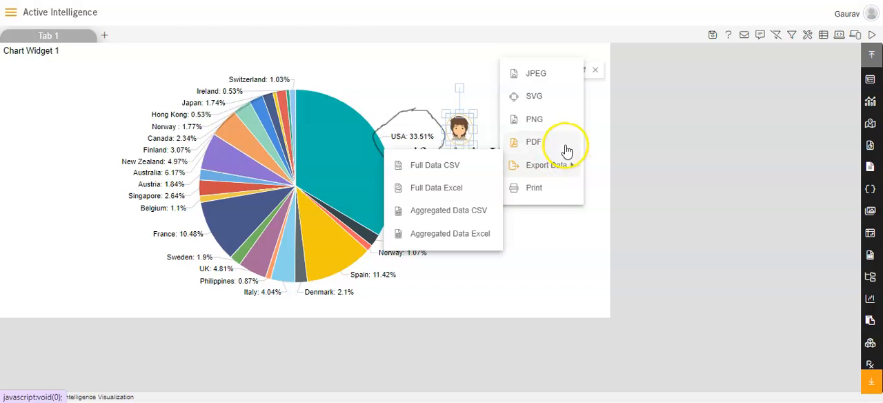
mouse_move(610, 122)
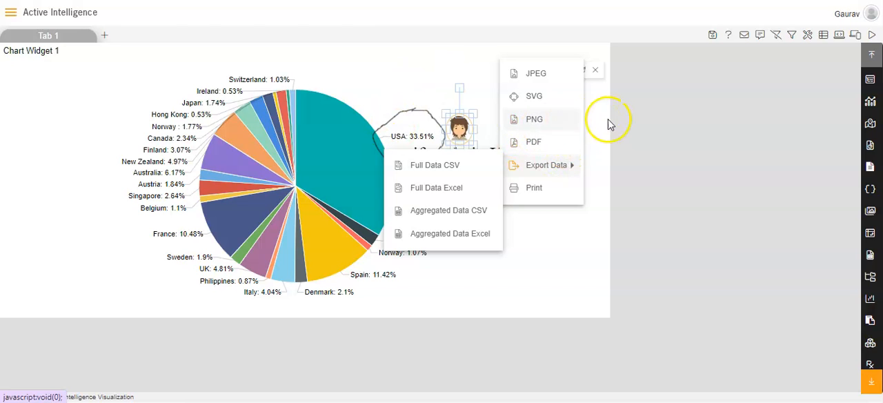
left_click(595, 69)
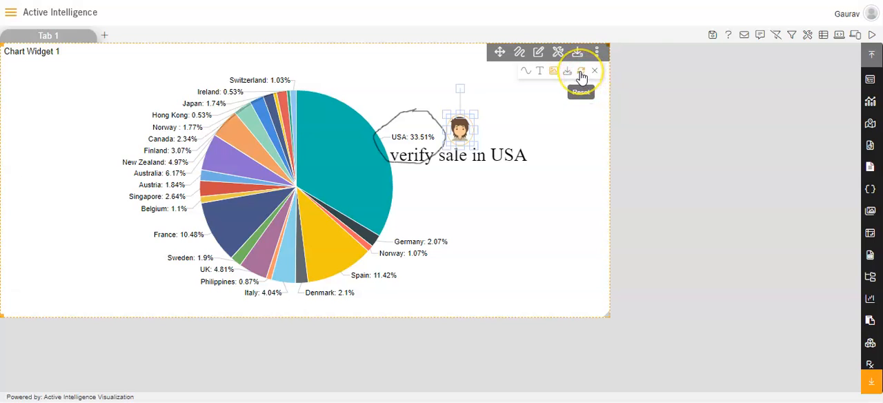
Reset the chart to clear all annotations, then cancel out of the annotation toolbar.
left_click(581, 75)
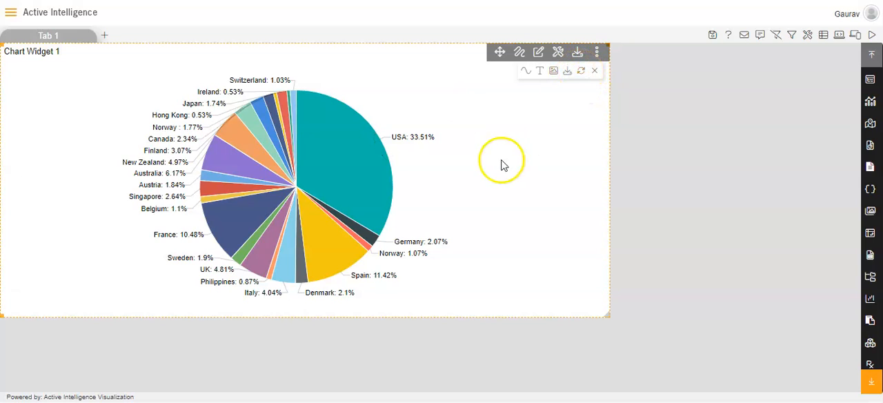
mouse_move(425, 188)
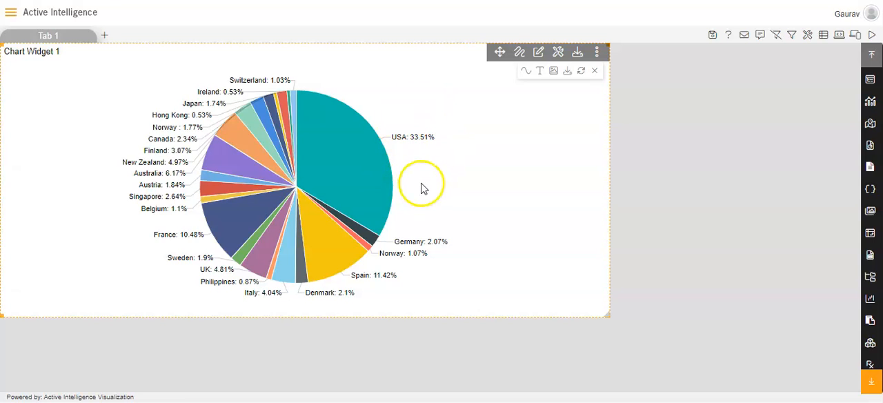
mouse_move(324, 193)
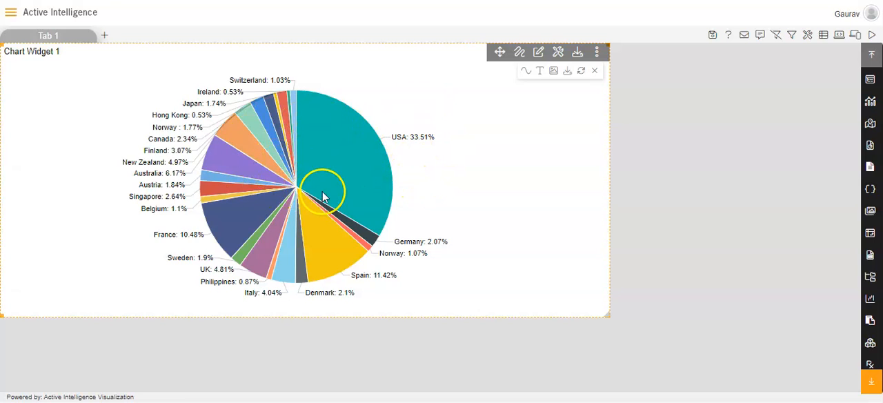
mouse_move(338, 168)
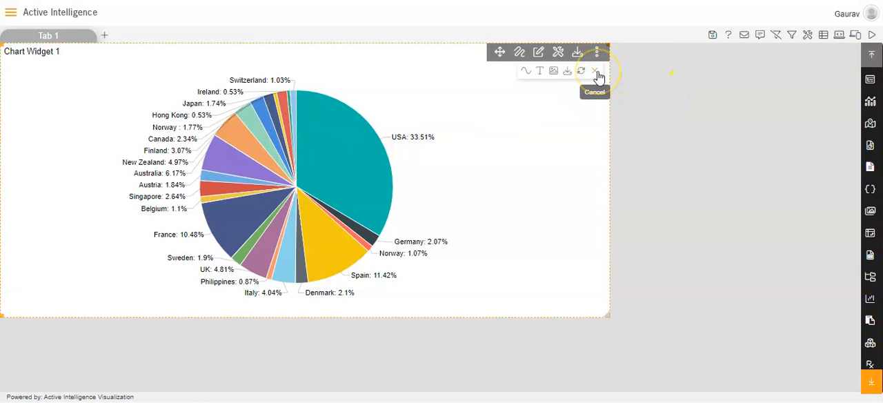
left_click(595, 71)
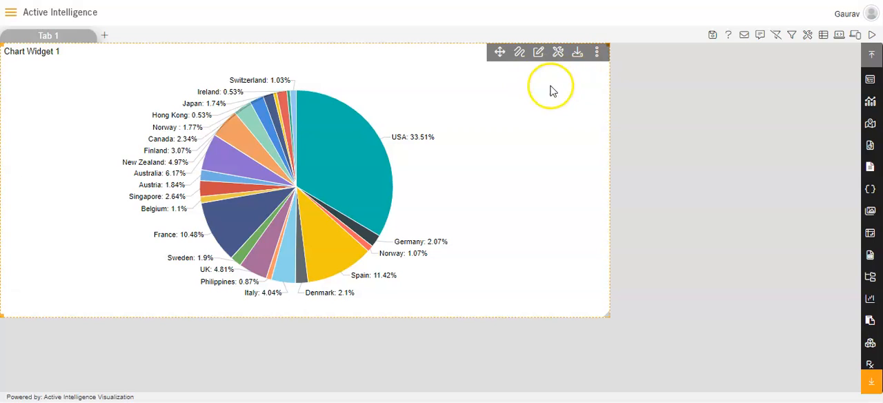
mouse_move(621, 94)
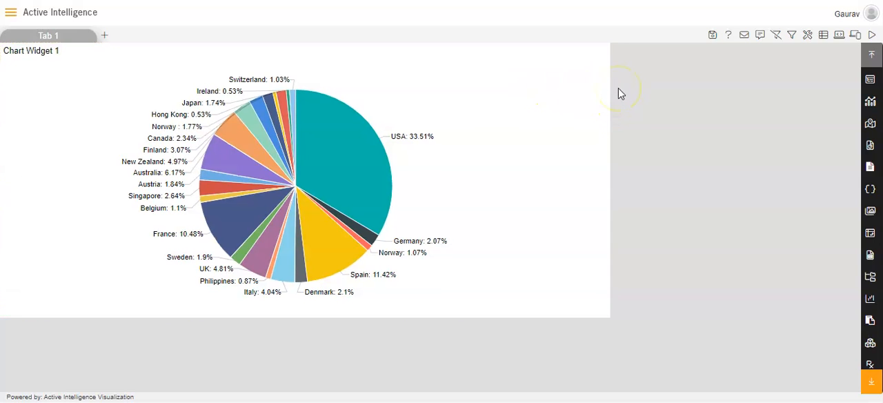